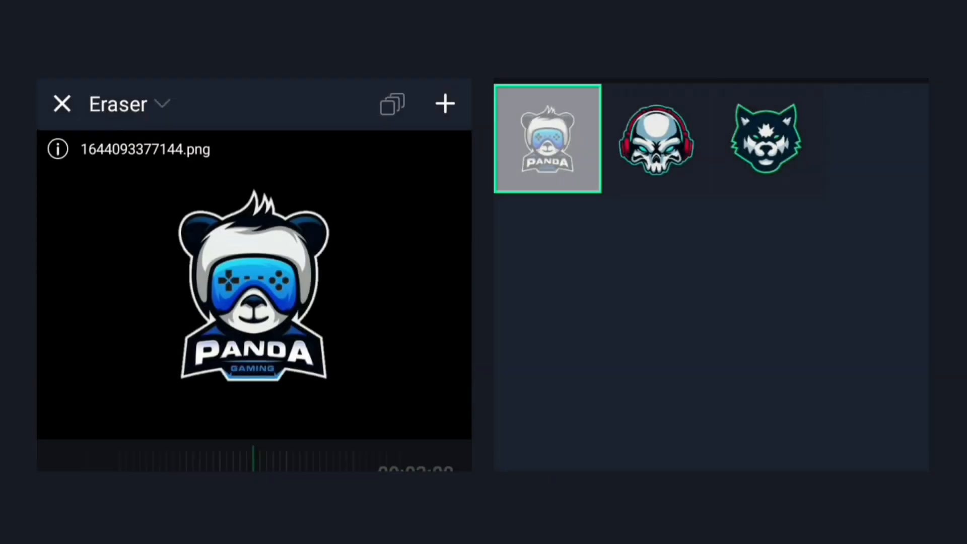
- Swap the panda logo for the skull-with-headphones image and keyframe its proportional scale
{"action": "left_click", "coordinate": [656, 141]}
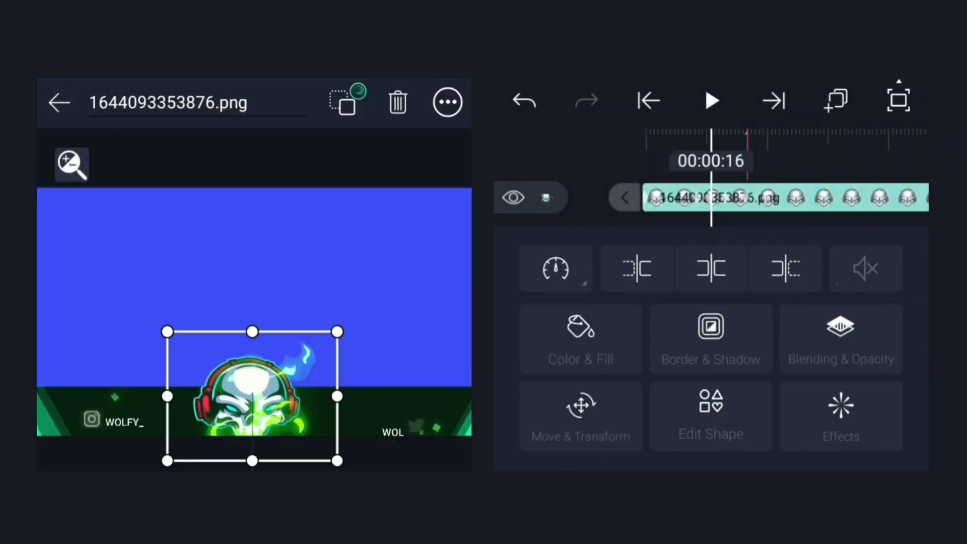
{"action": "left_click", "coordinate": [580, 416]}
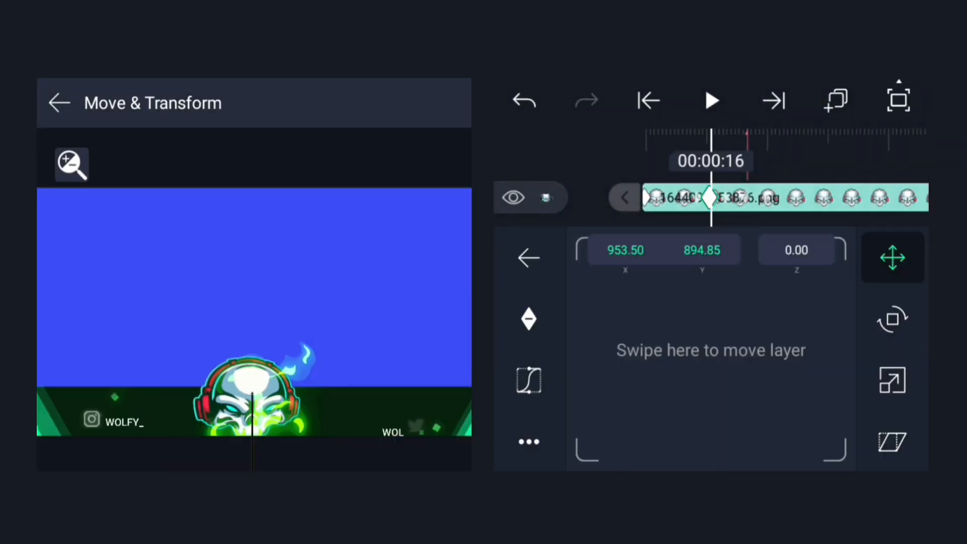
{"action": "left_click", "coordinate": [893, 380]}
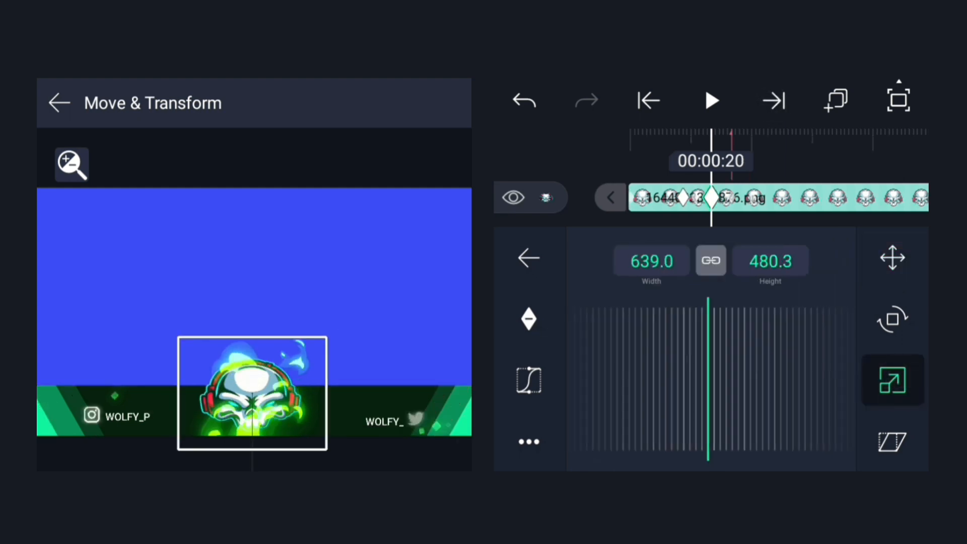
{"action": "left_click", "coordinate": [710, 261]}
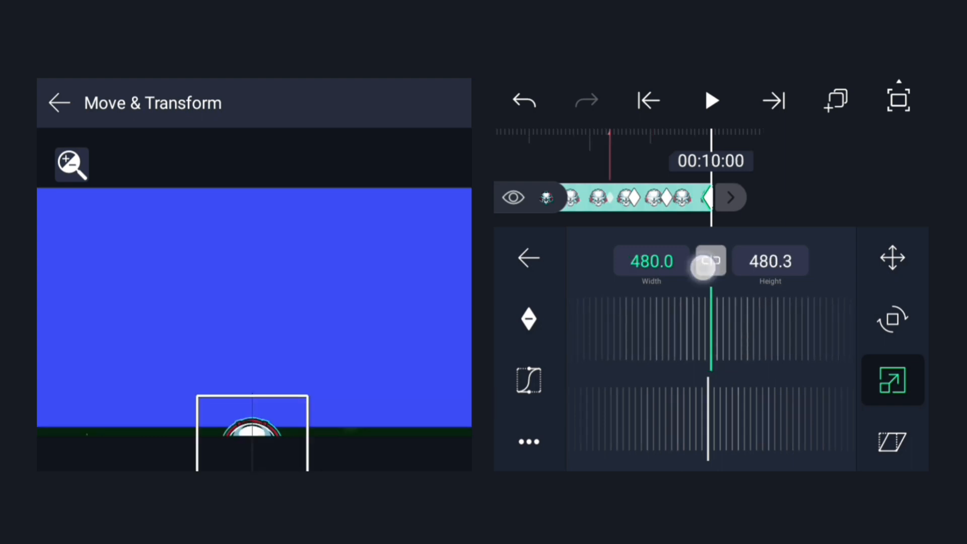
{"action": "left_click", "coordinate": [711, 261]}
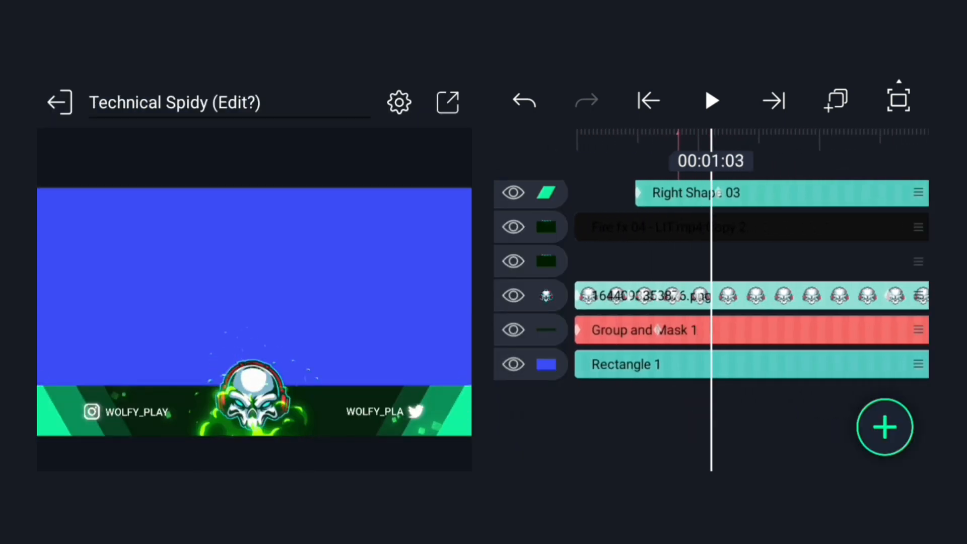
- Give the fire layer a green Hot Color effect, adjusting Color, Tint and effect options
{"action": "left_click", "coordinate": [691, 226]}
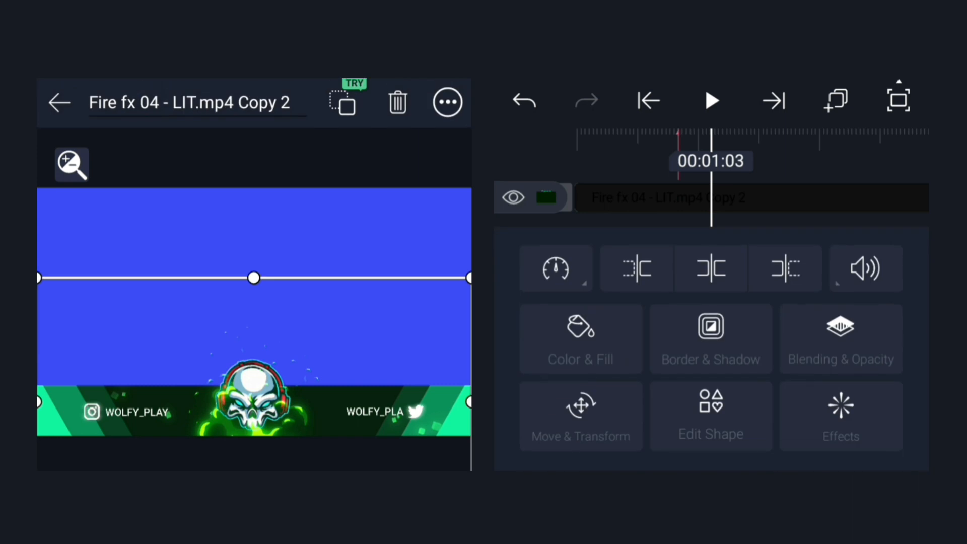
{"action": "left_click", "coordinate": [840, 416]}
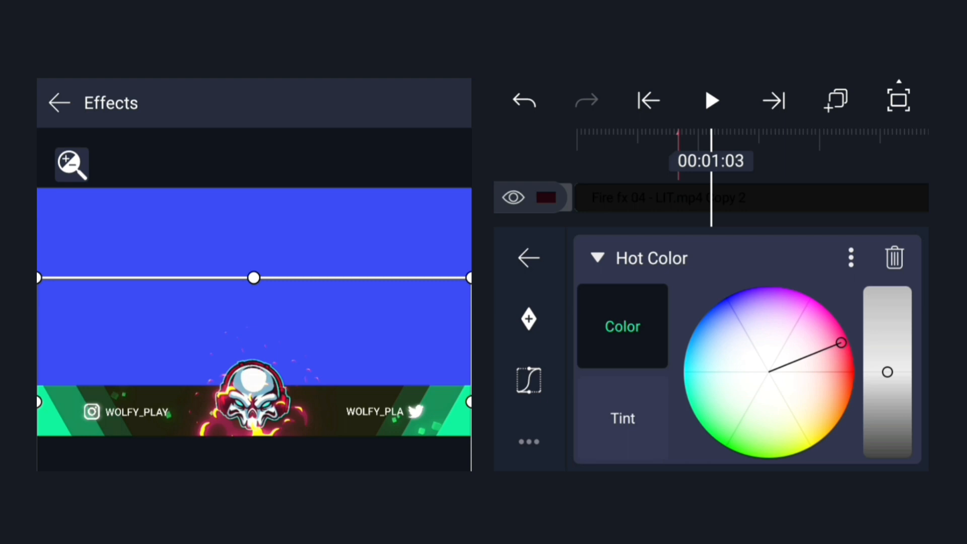
{"action": "left_click", "coordinate": [622, 418]}
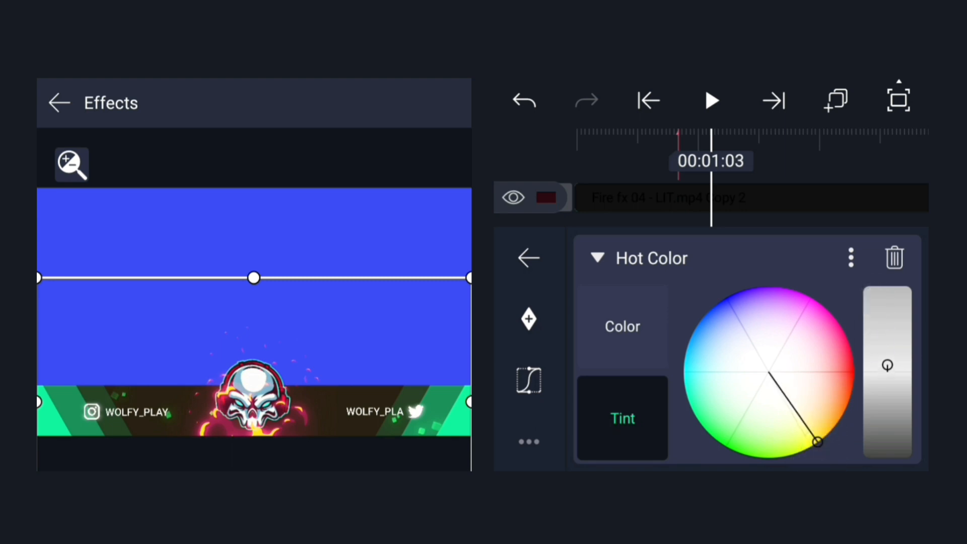
{"action": "left_click", "coordinate": [851, 257]}
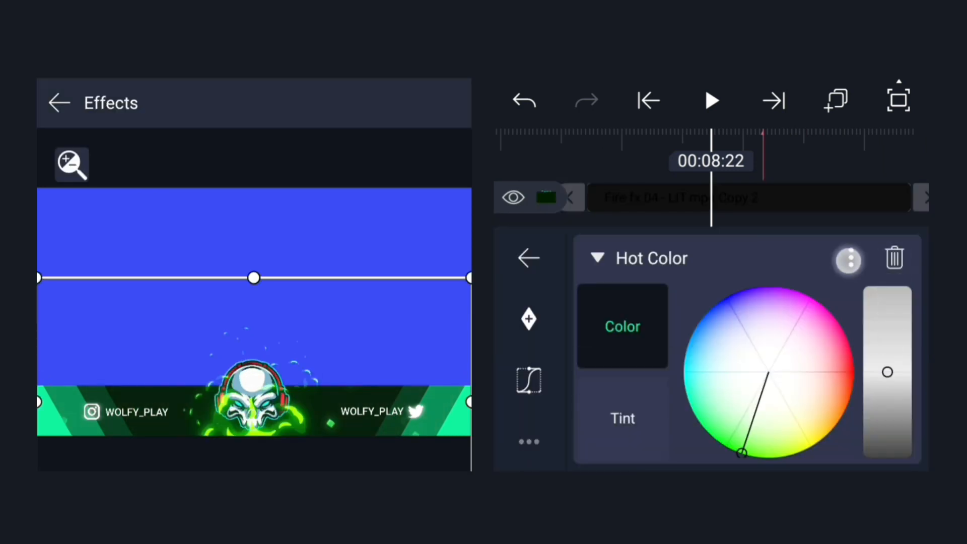
{"action": "left_click", "coordinate": [848, 260]}
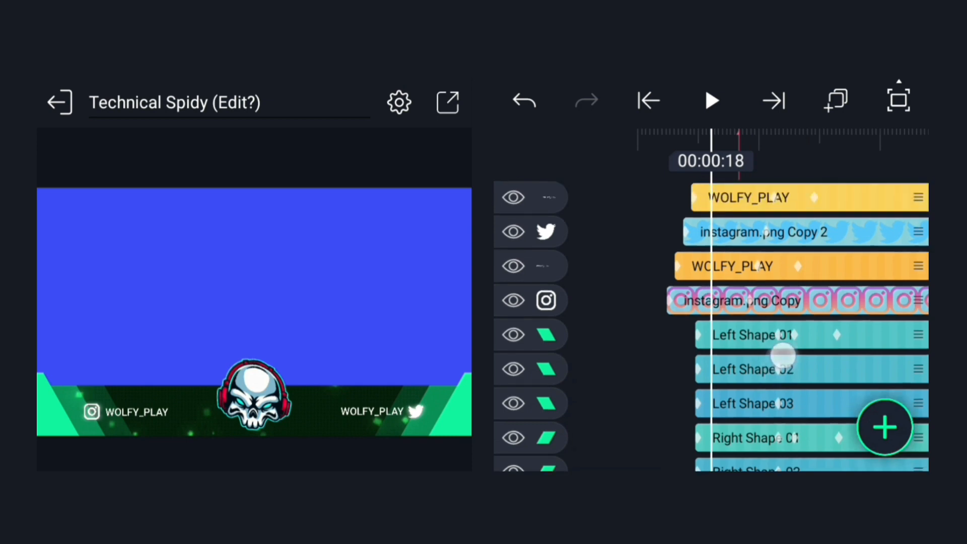
- Fill Left Shape 01 and Left Shape 03 with pink #FF337A
{"action": "left_click", "coordinate": [746, 334]}
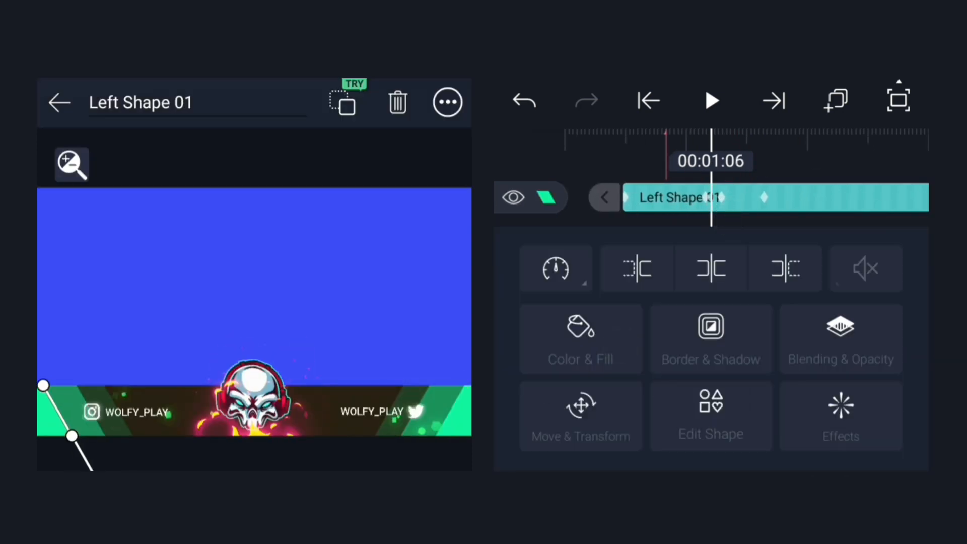
{"action": "left_click", "coordinate": [580, 338]}
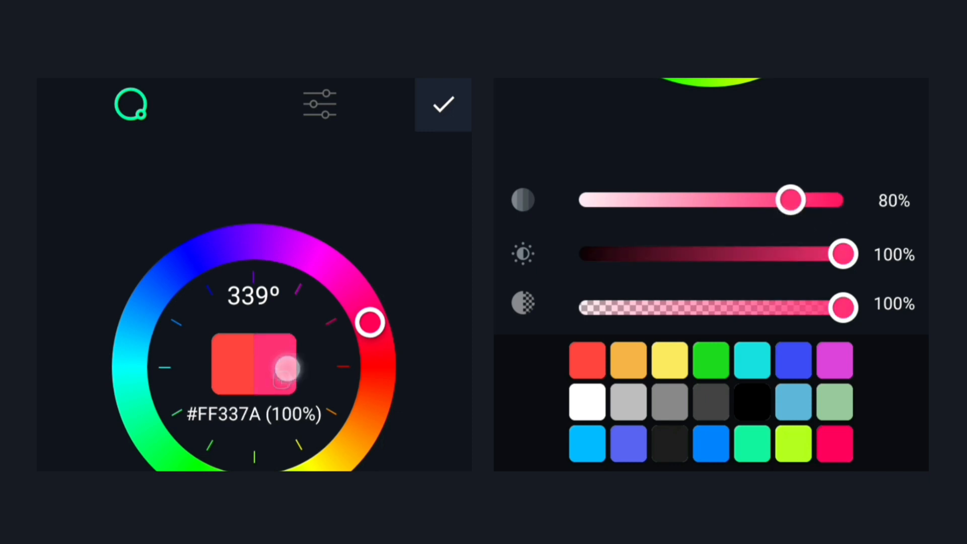
{"action": "left_click", "coordinate": [443, 102]}
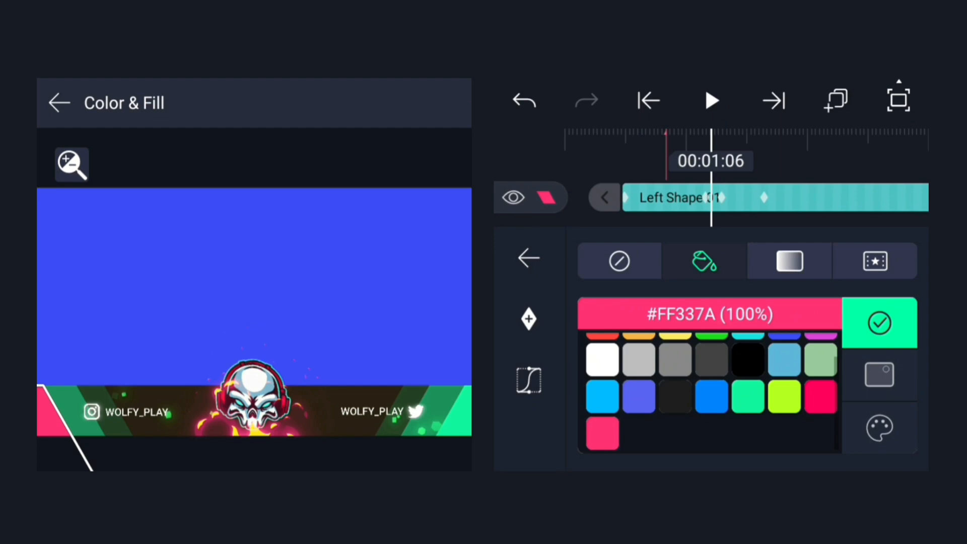
{"action": "left_click", "coordinate": [527, 258]}
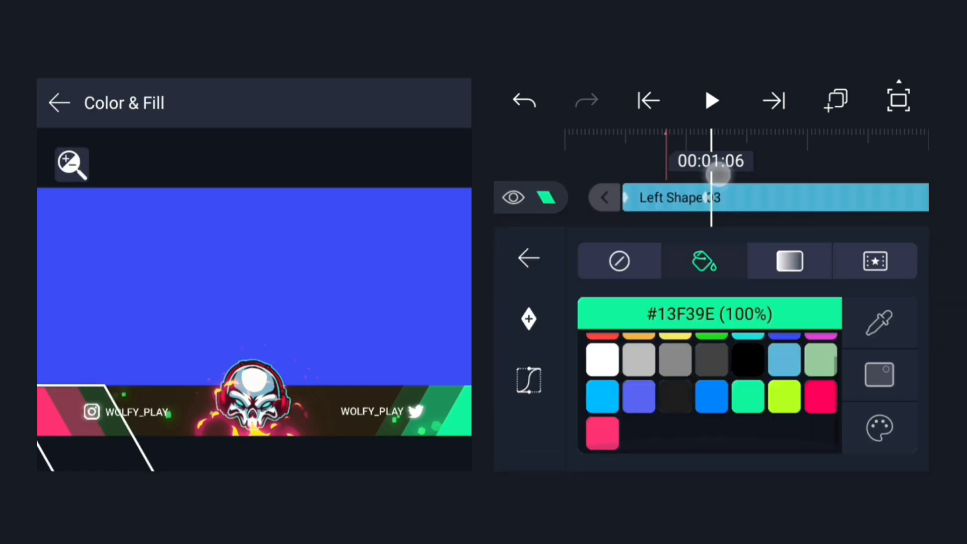
{"action": "left_click", "coordinate": [527, 258]}
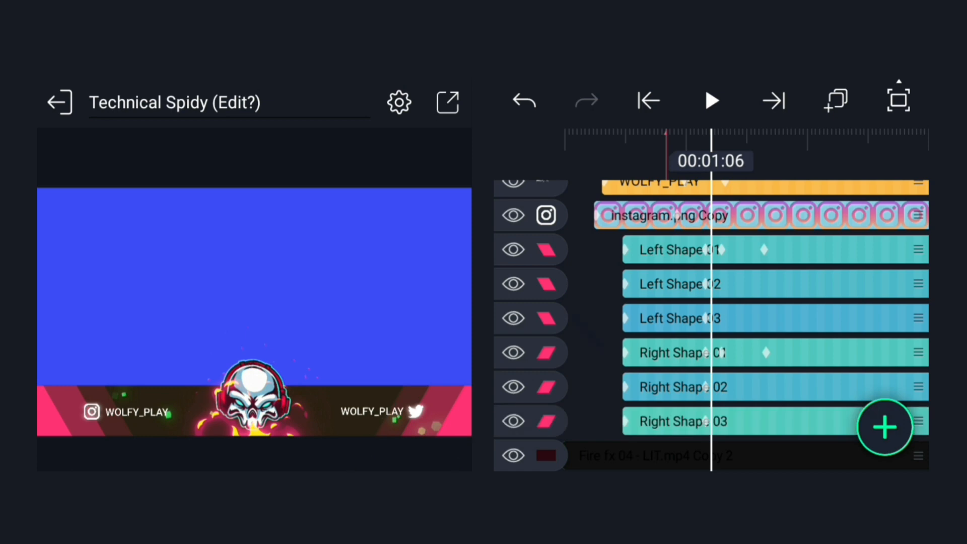
{"action": "scroll", "scroll_direction": "down", "scroll_amount": 3}
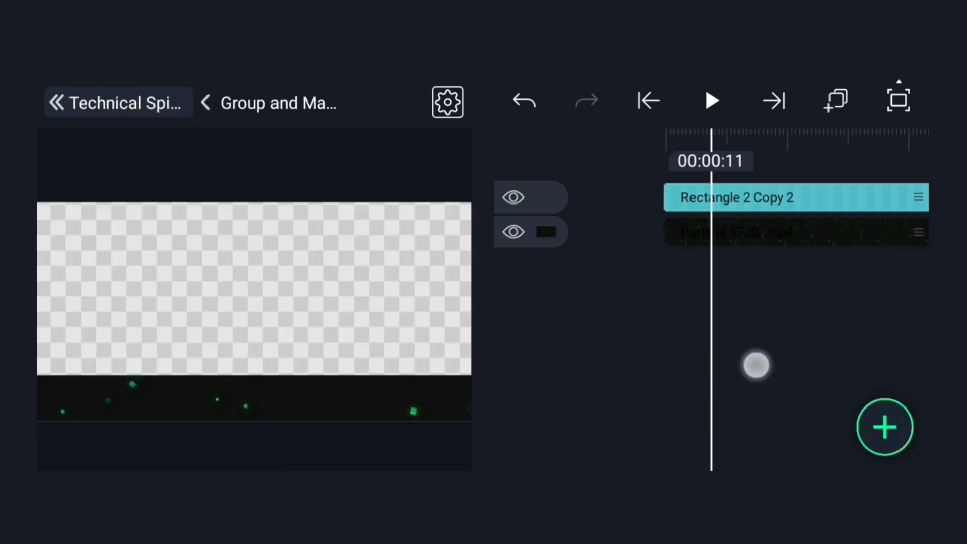
- Add WallpaperDog-739307.jpg to the group and move it into the bottom banner strip
{"action": "left_click", "coordinate": [648, 100]}
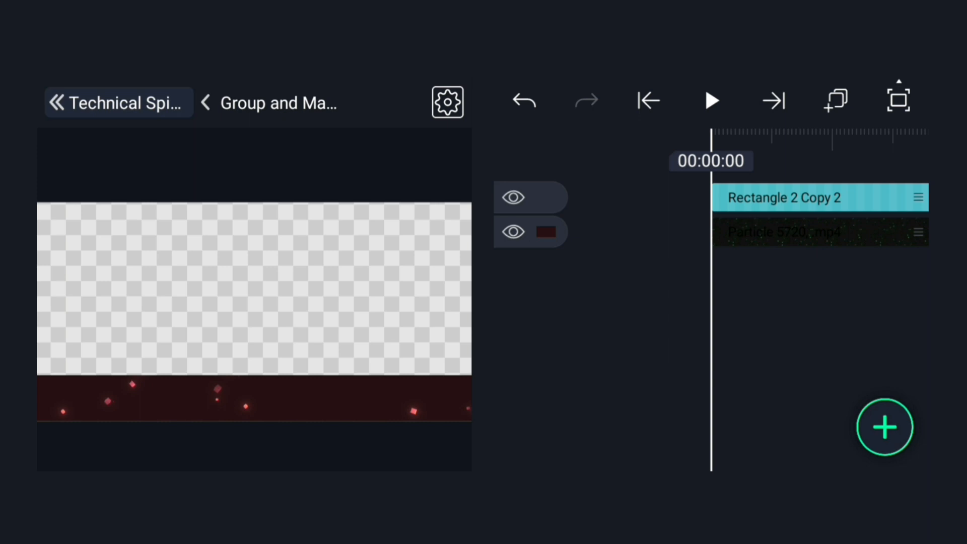
{"action": "left_click", "coordinate": [885, 428]}
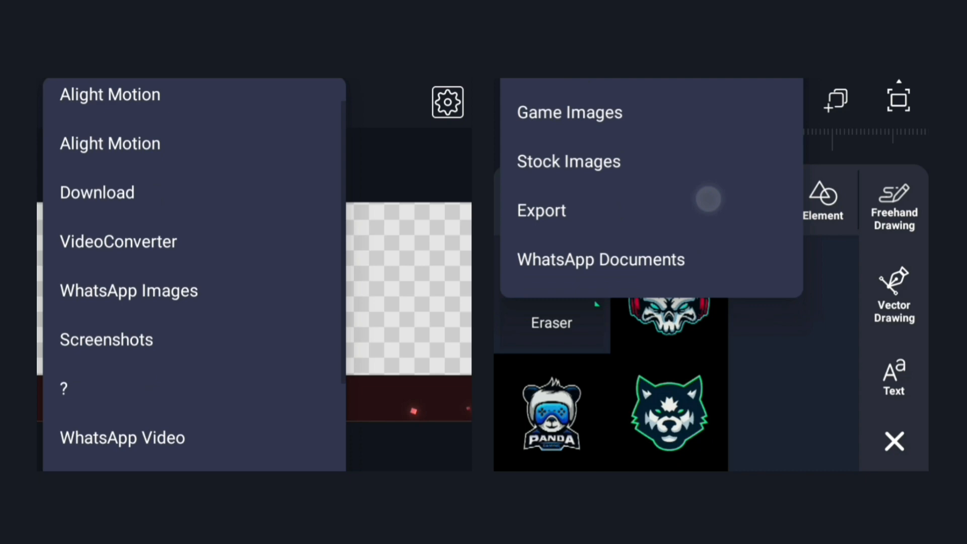
{"action": "left_click", "coordinate": [568, 112]}
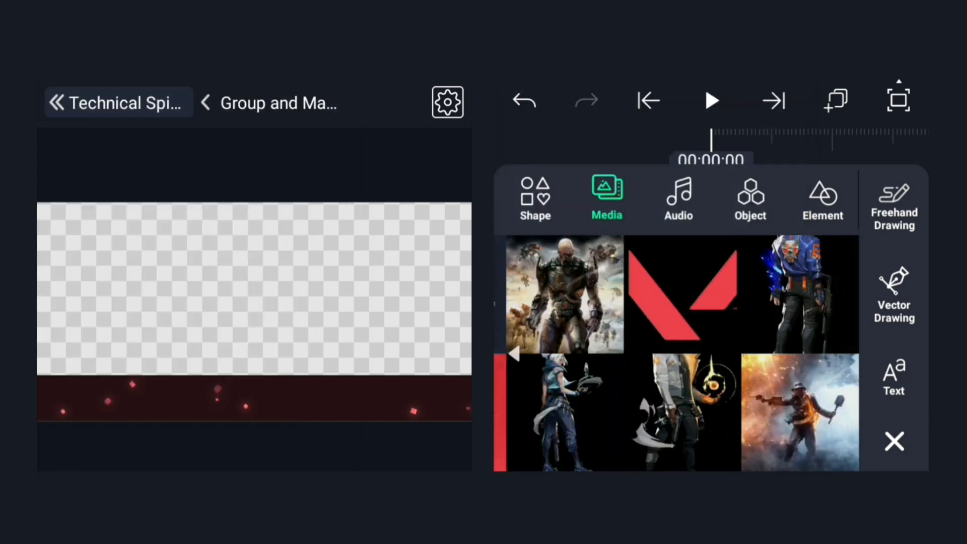
{"action": "left_click", "coordinate": [797, 413]}
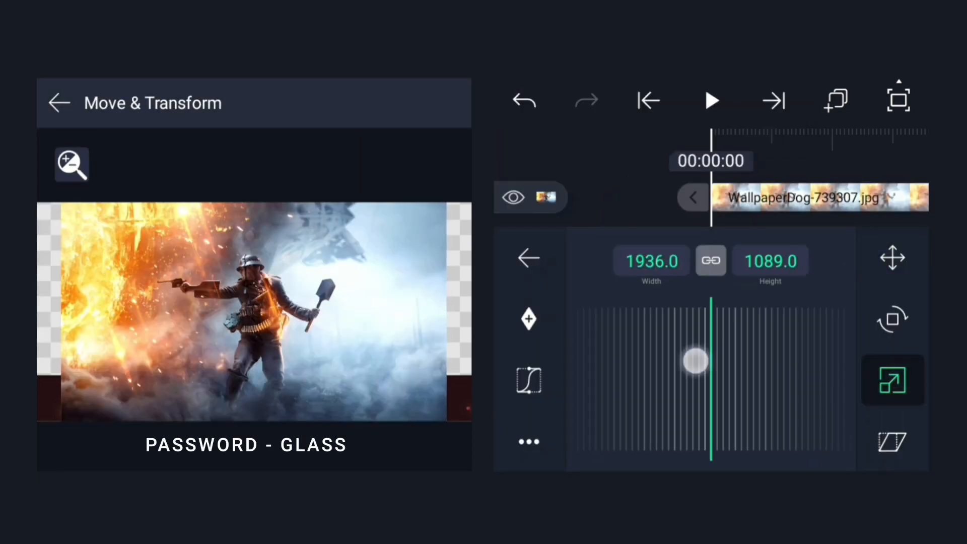
{"action": "left_click", "coordinate": [891, 258]}
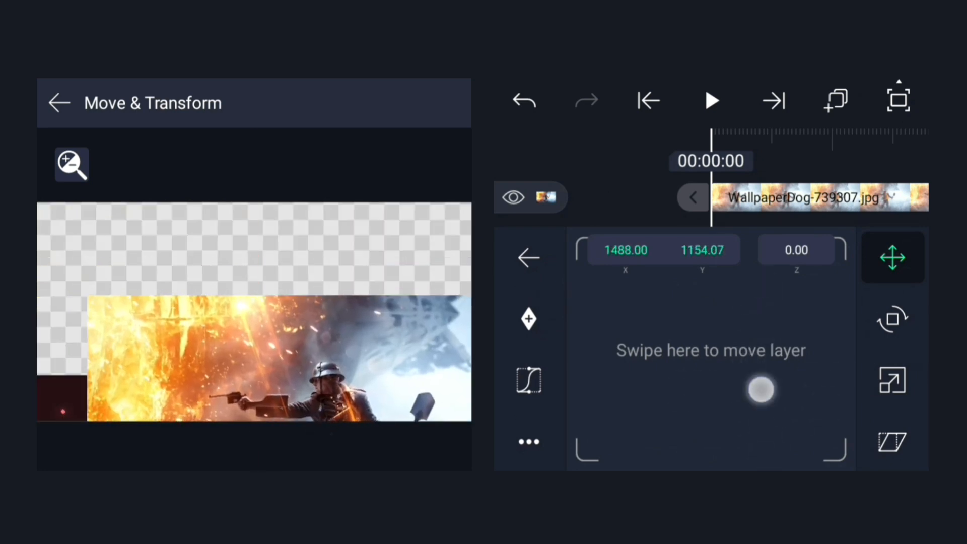
{"action": "left_click", "coordinate": [527, 258]}
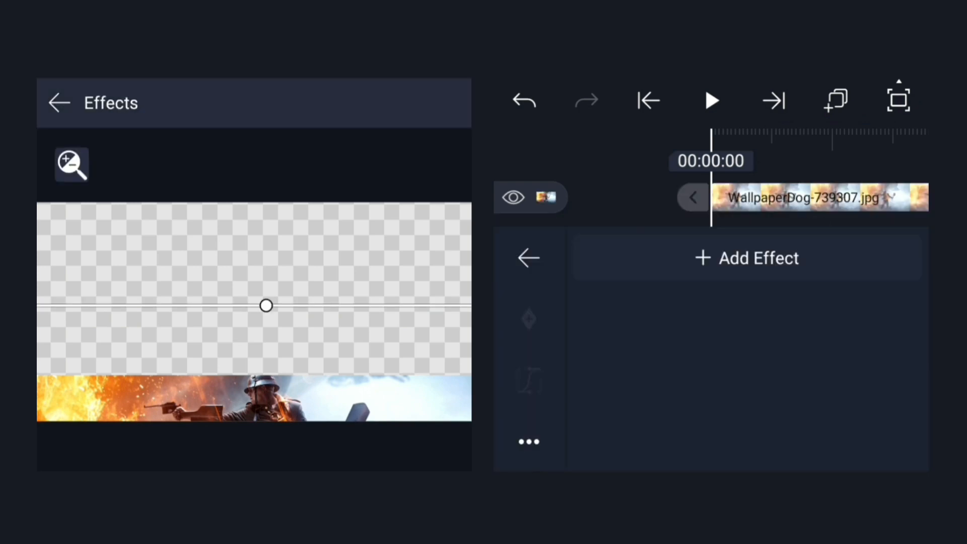
- Try Screen, Linear Burn and Darken on the particle layer, settling on Color Dodge
{"action": "left_click", "coordinate": [747, 258]}
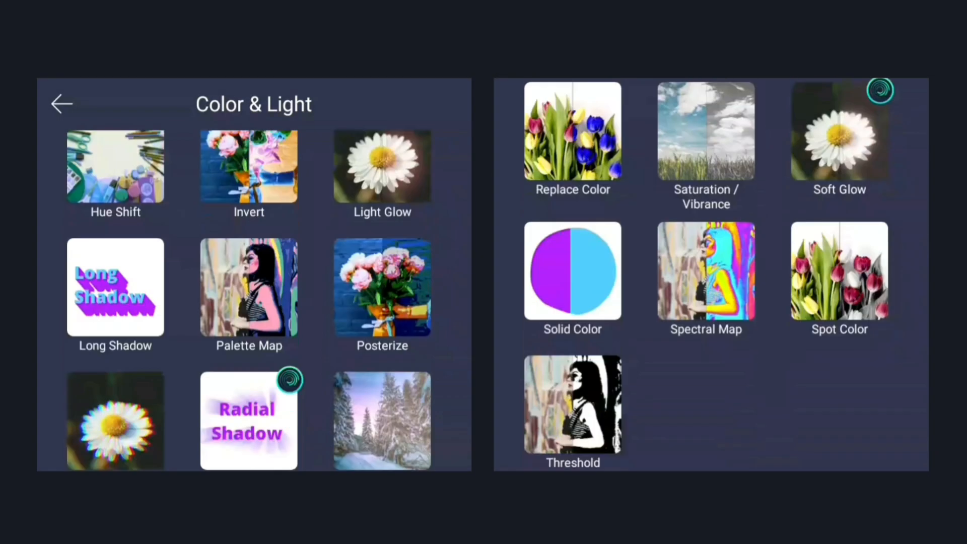
{"action": "left_click", "coordinate": [706, 130]}
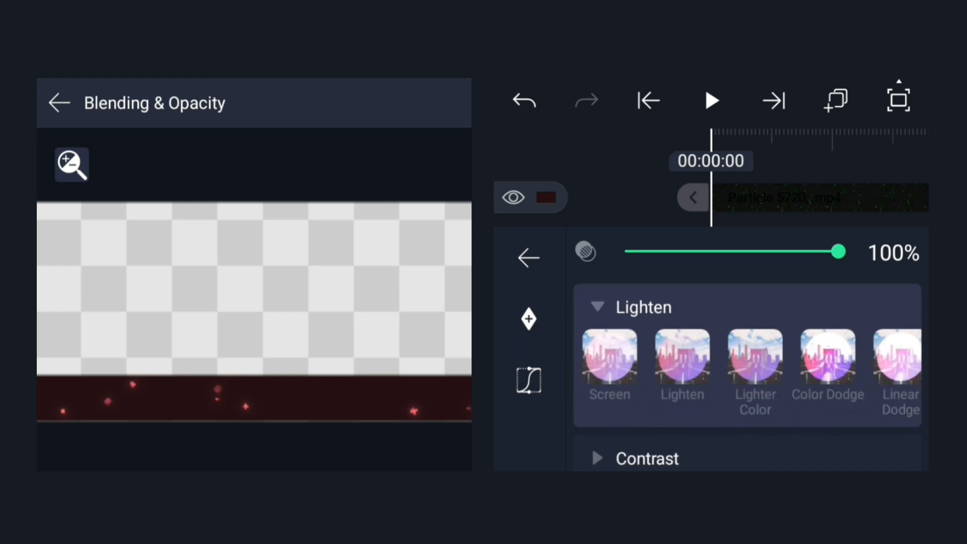
{"action": "left_click", "coordinate": [609, 360]}
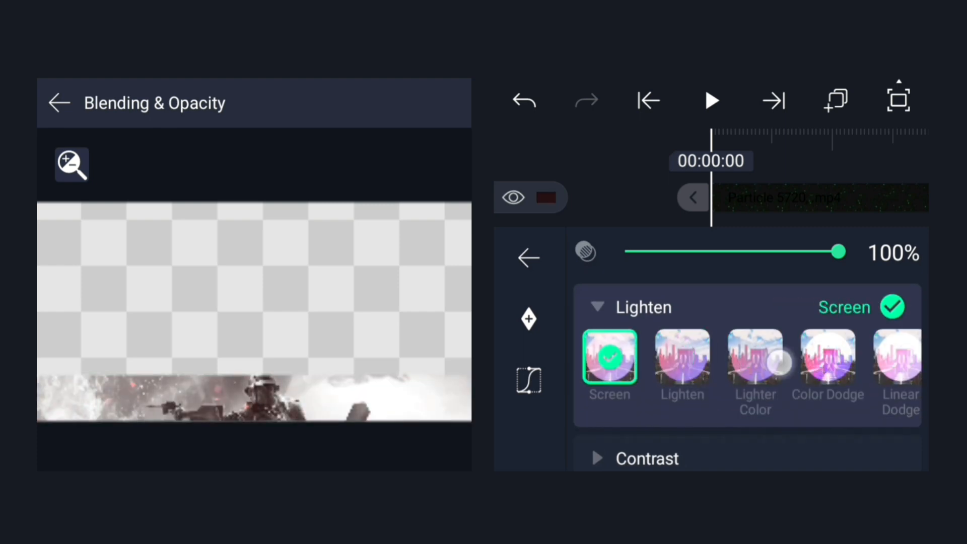
{"action": "left_click", "coordinate": [682, 360]}
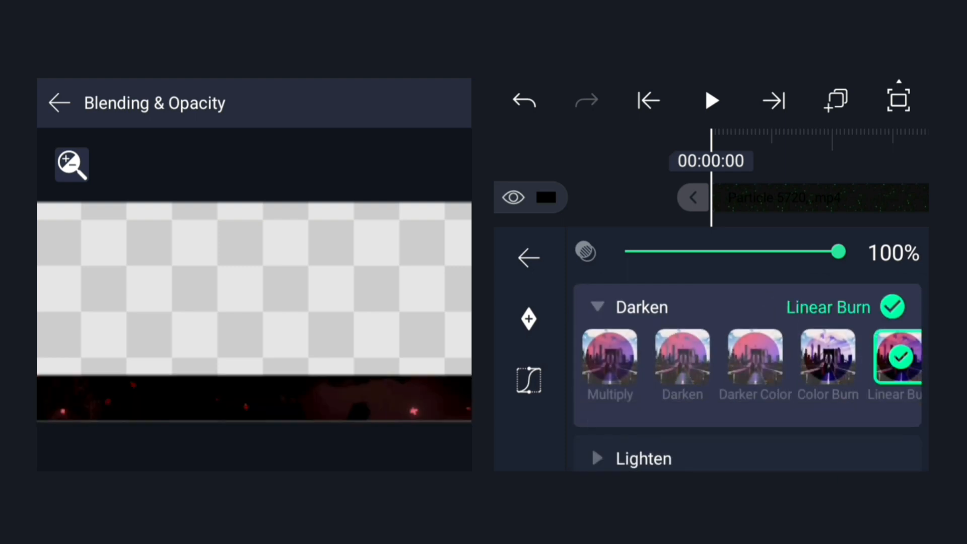
{"action": "left_click", "coordinate": [827, 360]}
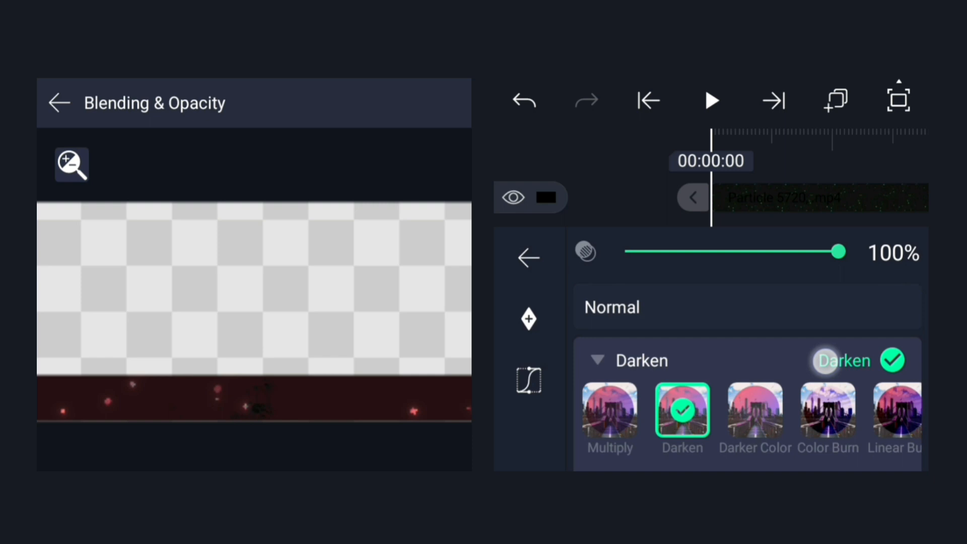
{"action": "left_click", "coordinate": [827, 363]}
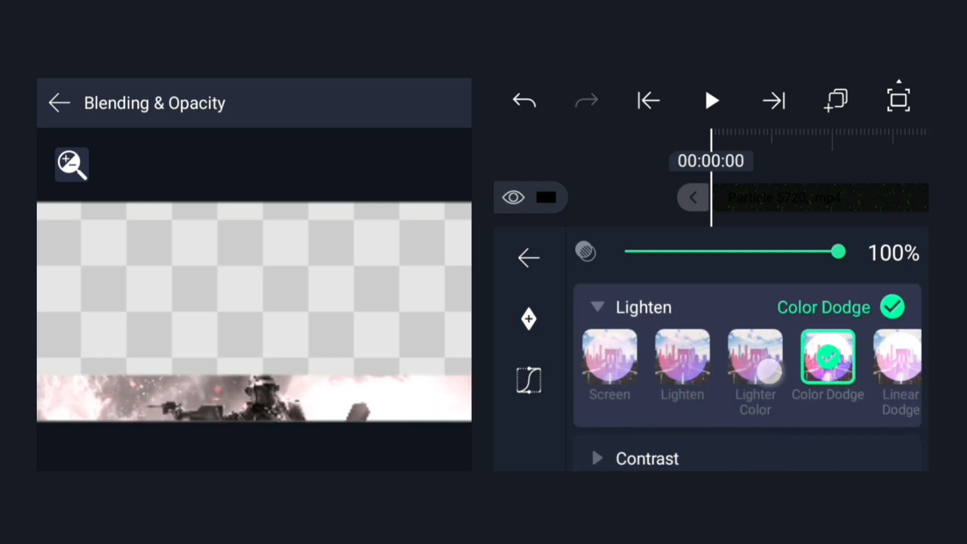
{"action": "left_click", "coordinate": [610, 362]}
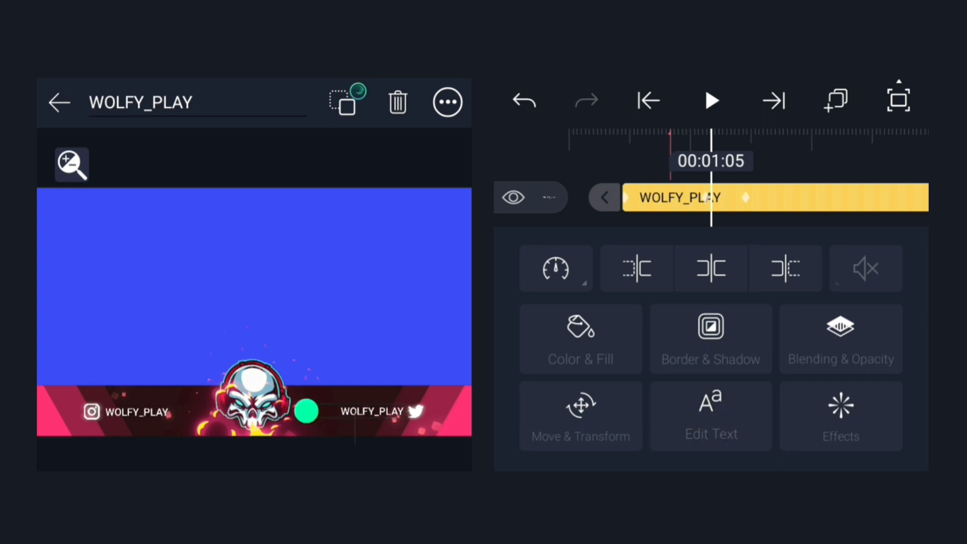
- Edit the characters of the WOLFY_PLAY handle text layer
{"action": "left_click", "coordinate": [711, 416]}
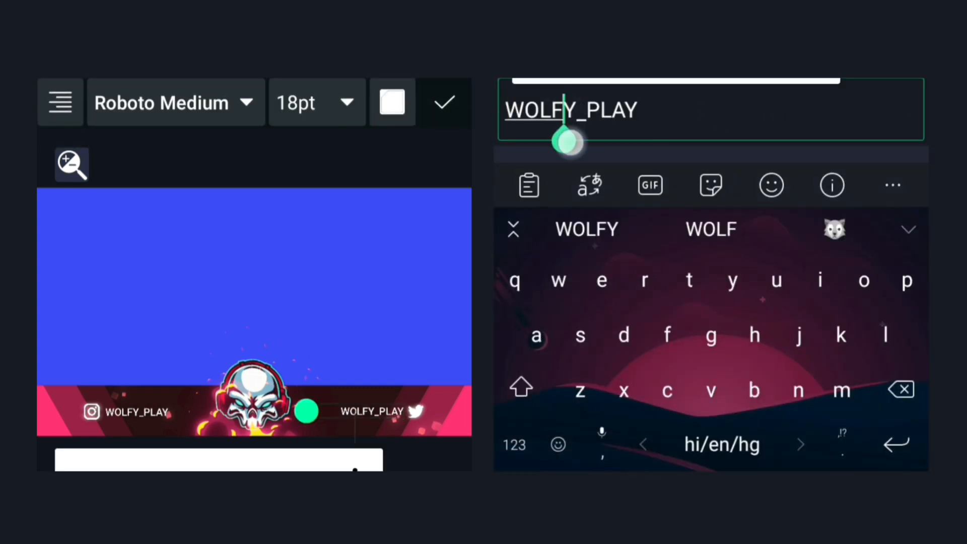
{"action": "left_click", "coordinate": [441, 101]}
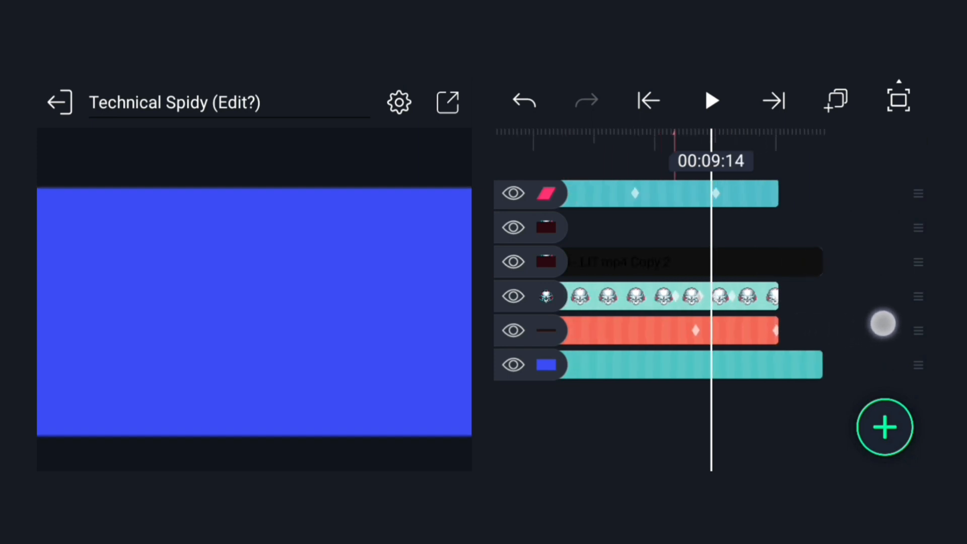
- Bring up Export & Share with Video MP4 1080p 30fps selected
{"action": "left_click", "coordinate": [447, 102]}
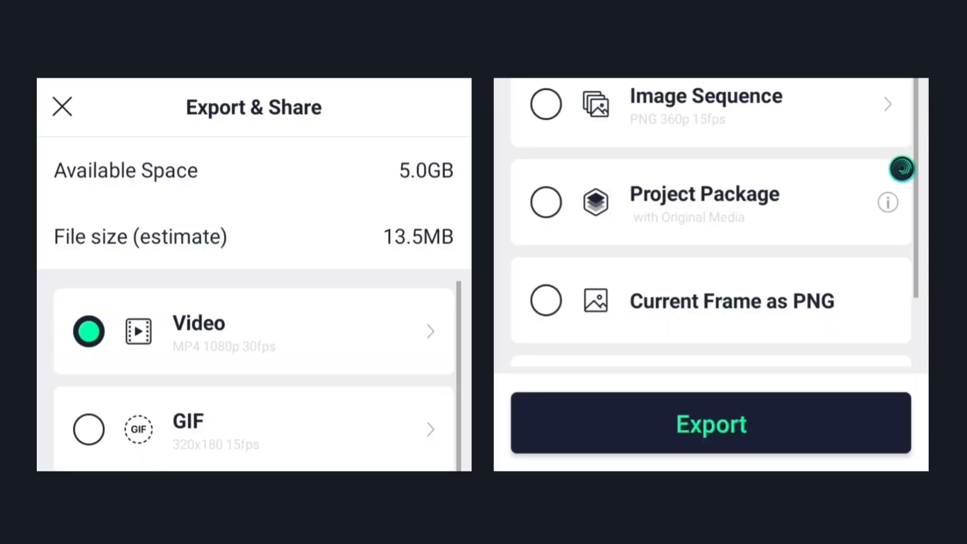